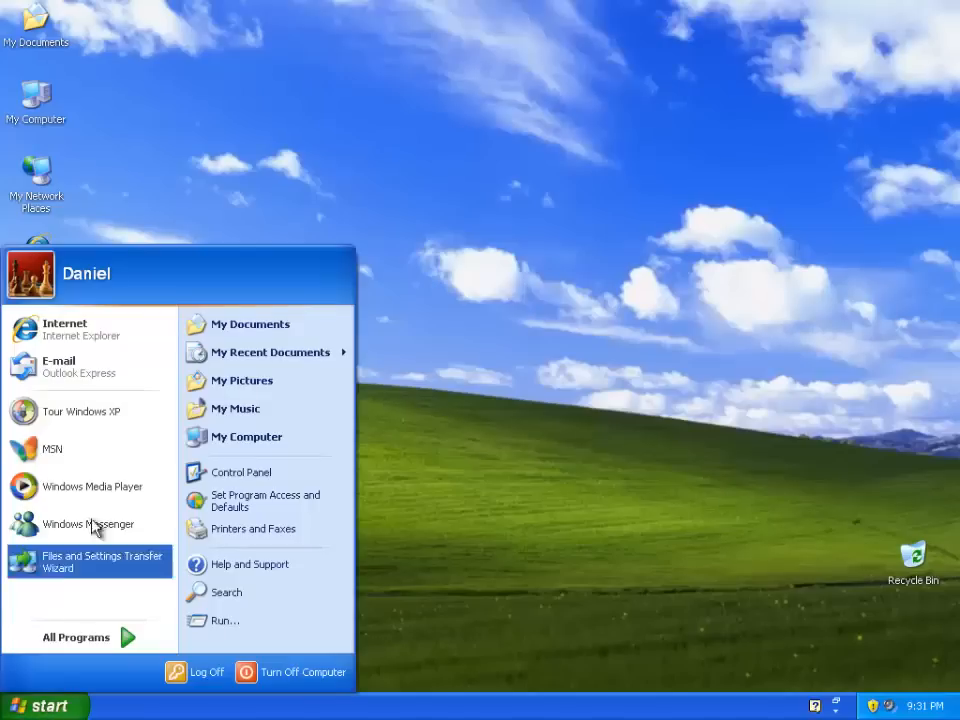
- Launch the Windows XP Tour from the Start menu to reach its welcome screen
{"action": "left_click", "coordinate": [82, 412]}
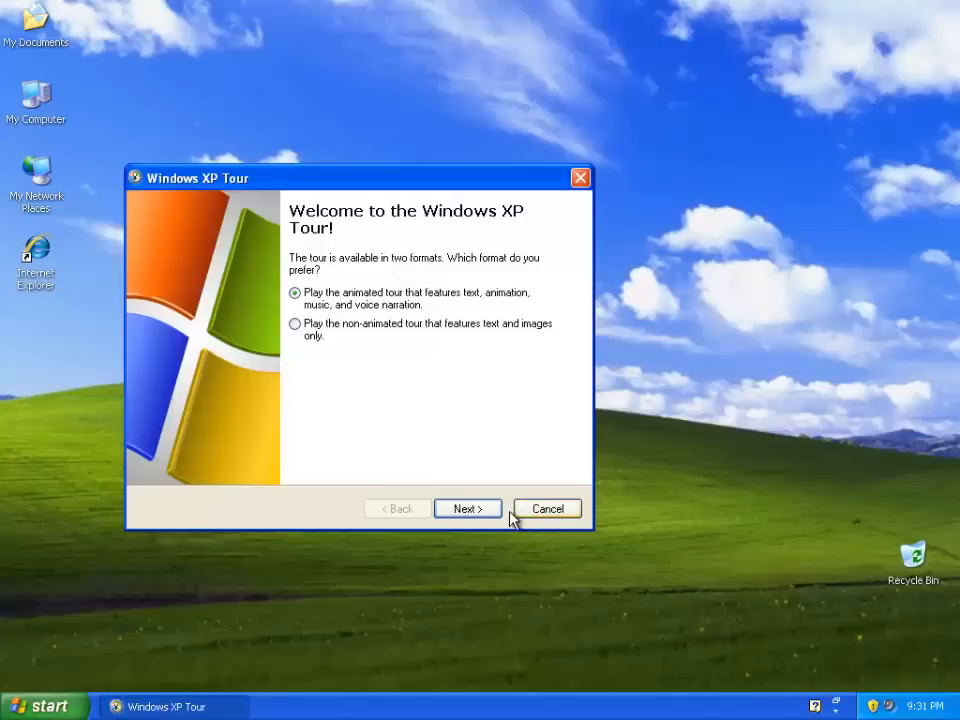
- Begin the animated tour and let the Windows XP logo intro play
{"action": "left_click", "coordinate": [548, 508]}
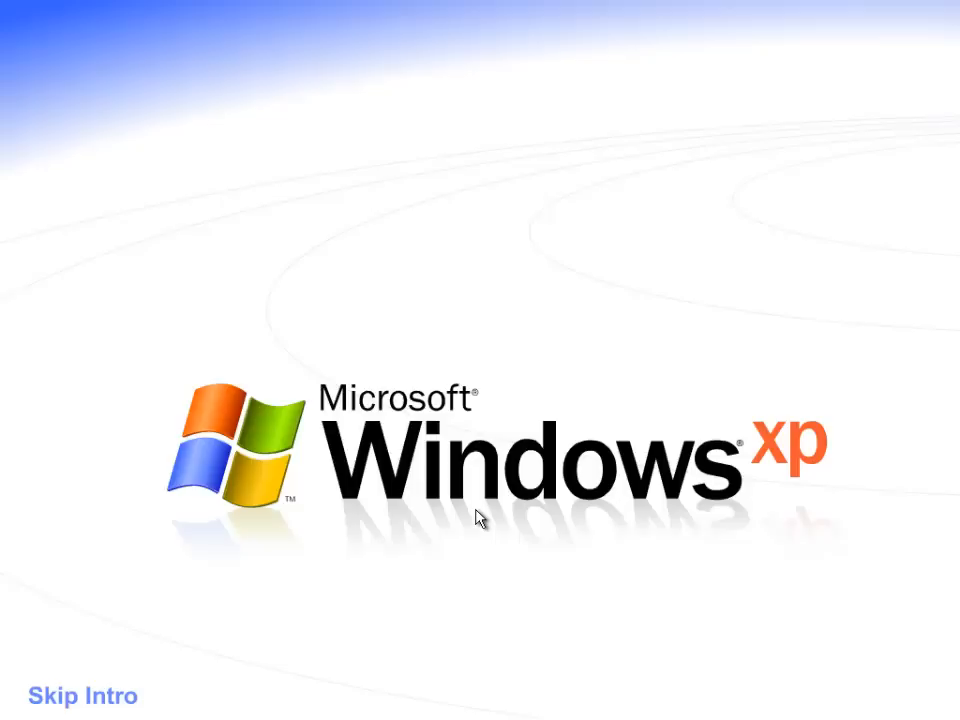
{"action": "mouse_move", "coordinate": [10, 10]}
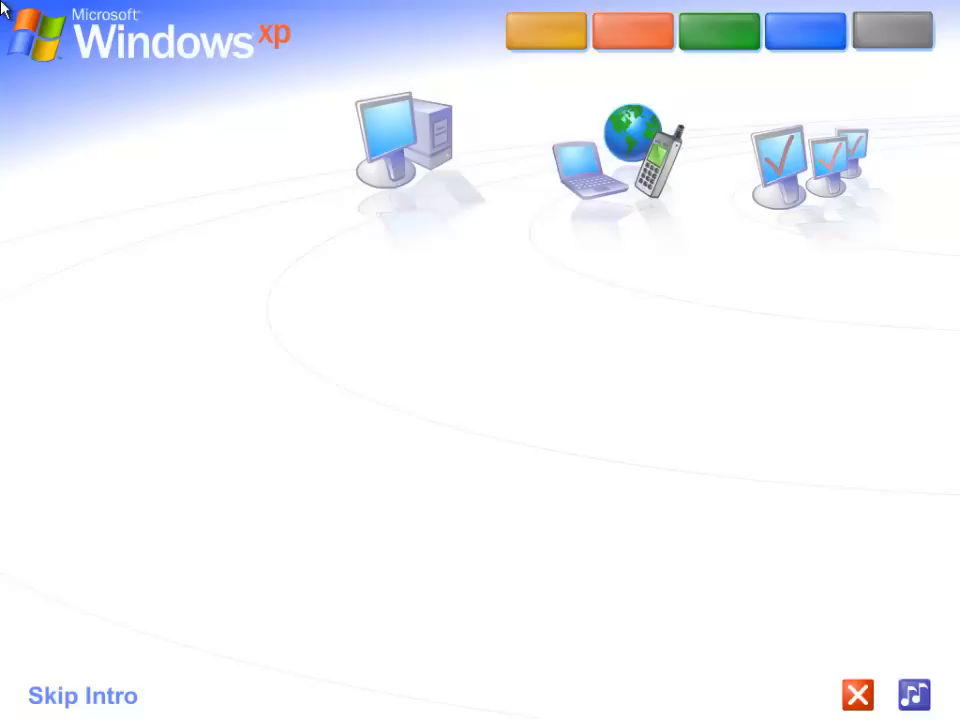
- Navigate through Best for Business to reach the Windows XP Basics section
{"action": "left_click", "coordinate": [544, 30]}
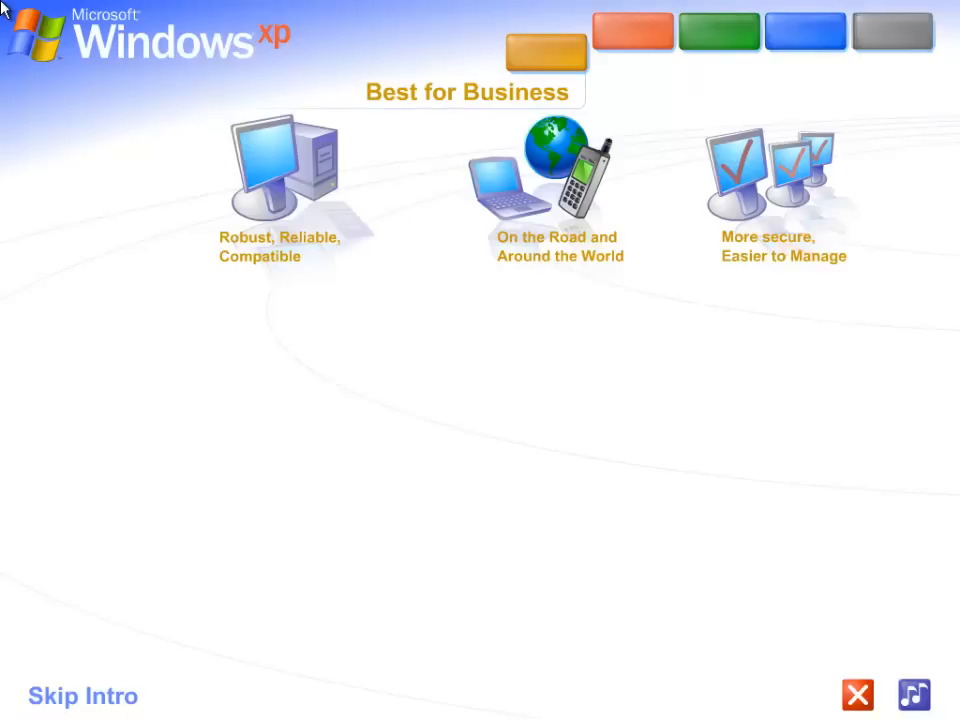
{"action": "left_click", "coordinate": [632, 30]}
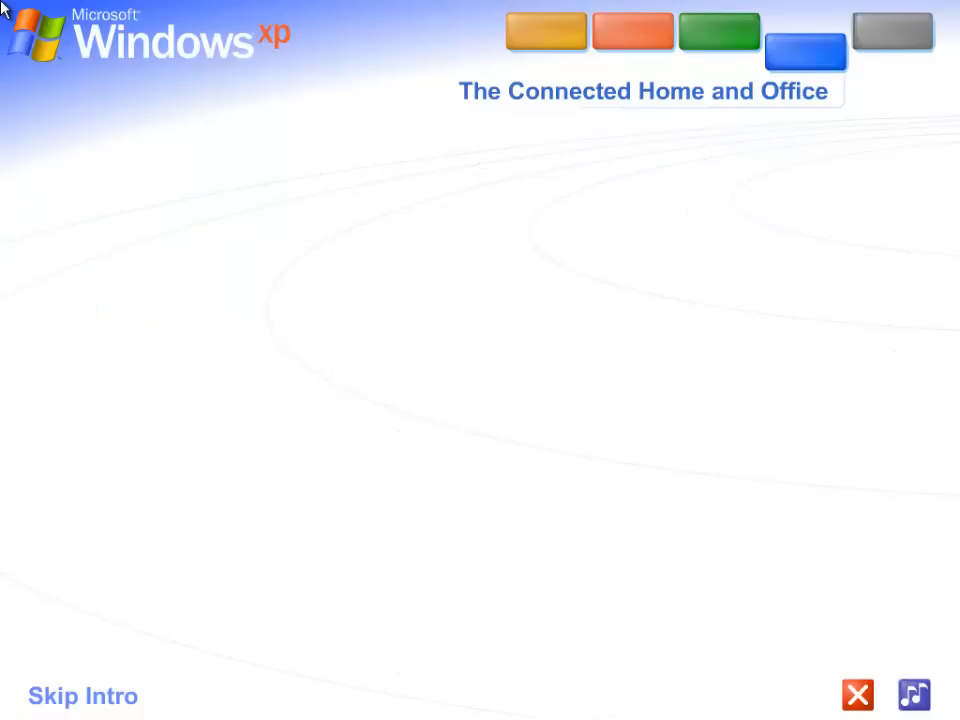
{"action": "left_click", "coordinate": [892, 44]}
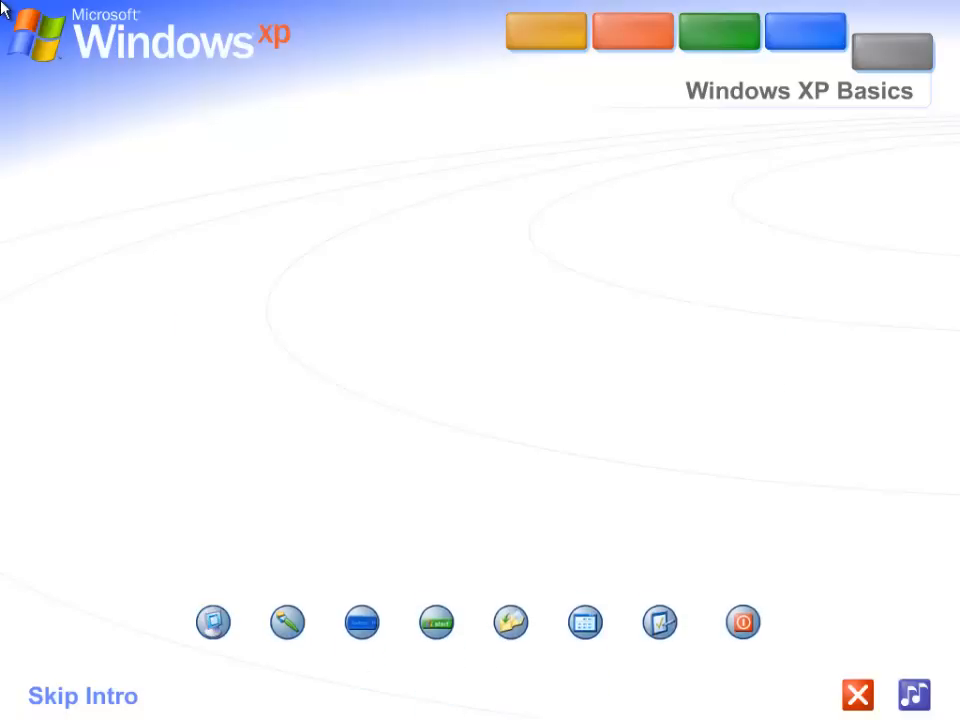